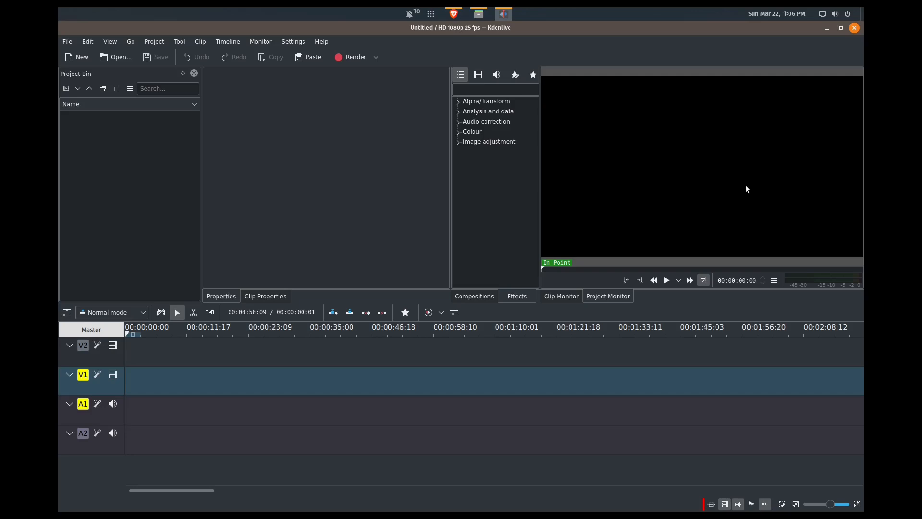
{"action": "mouse_move", "coordinate": [611, 105]}
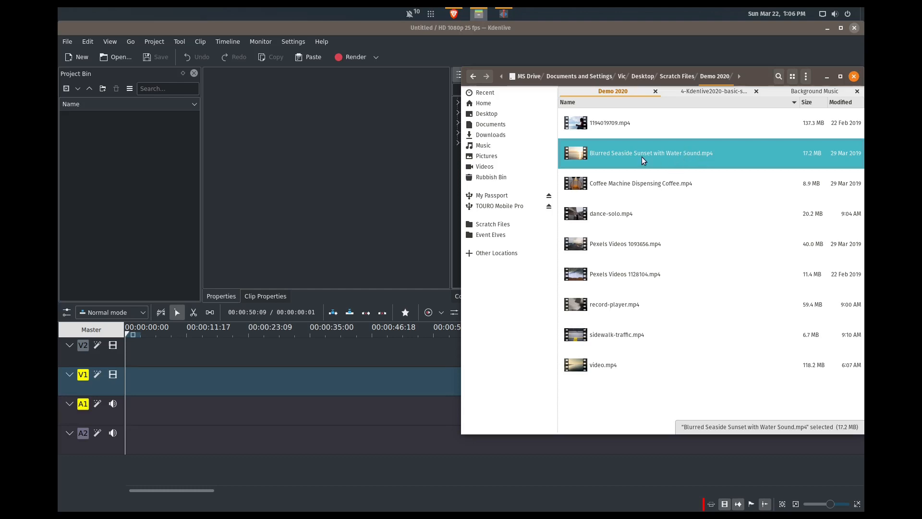
{"action": "mouse_move", "coordinate": [653, 158]}
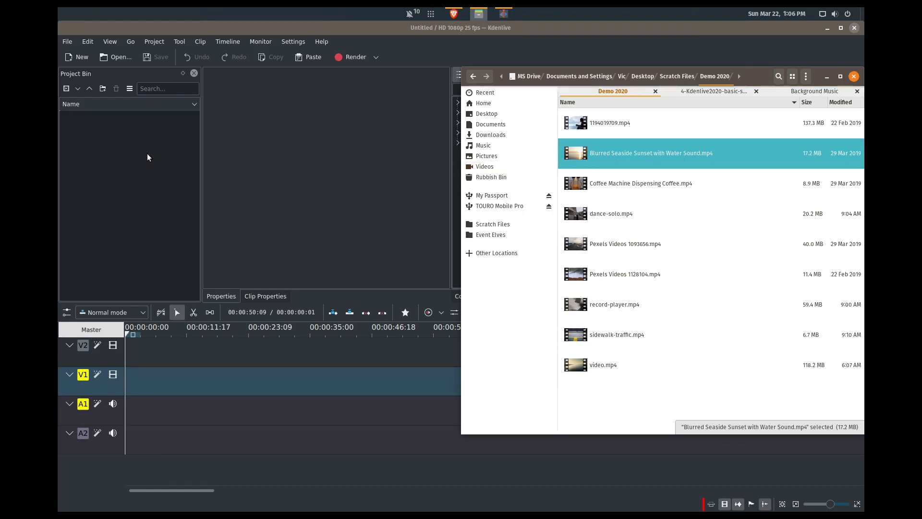
Import 'Blurred Seaside Sunset with Water Sound.mp4' from Demo 2020 into the Project Bin
{"action": "double_click", "coordinate": [651, 153]}
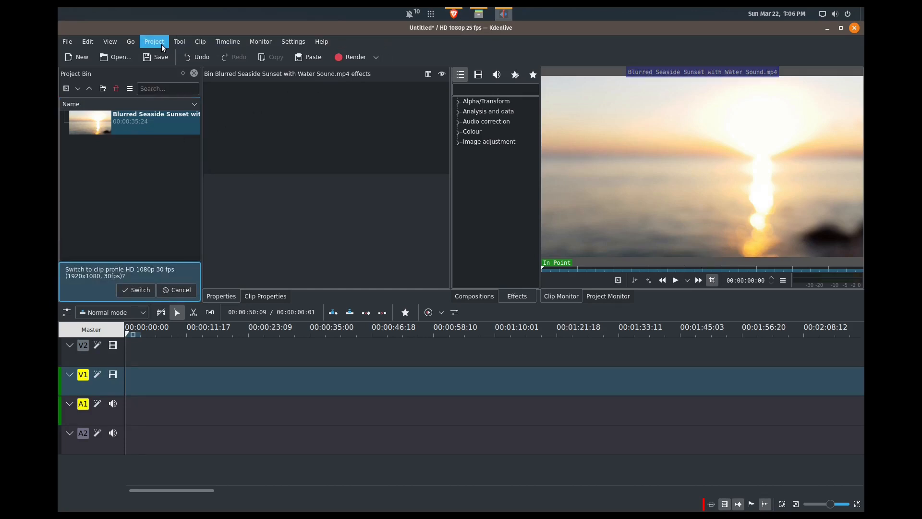
Keep the current project profile and start previewing the sunset clip in the monitor
{"action": "left_click", "coordinate": [154, 41]}
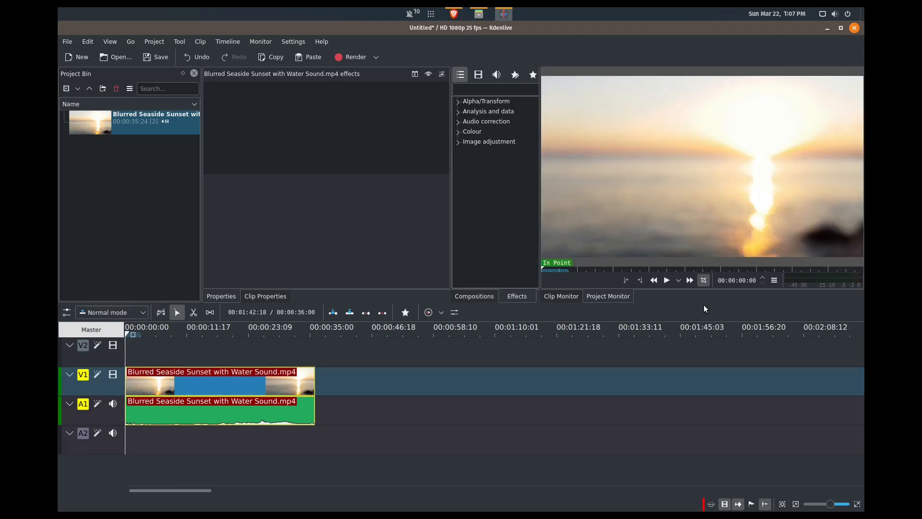
{"action": "left_click", "coordinate": [667, 280]}
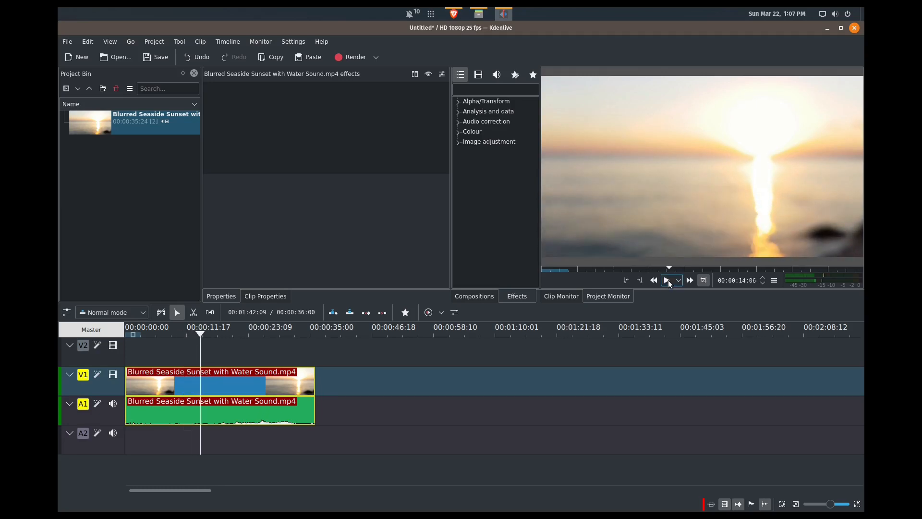
Pause playback and browse the Audio correction effects, including Pan
{"action": "left_click", "coordinate": [668, 280]}
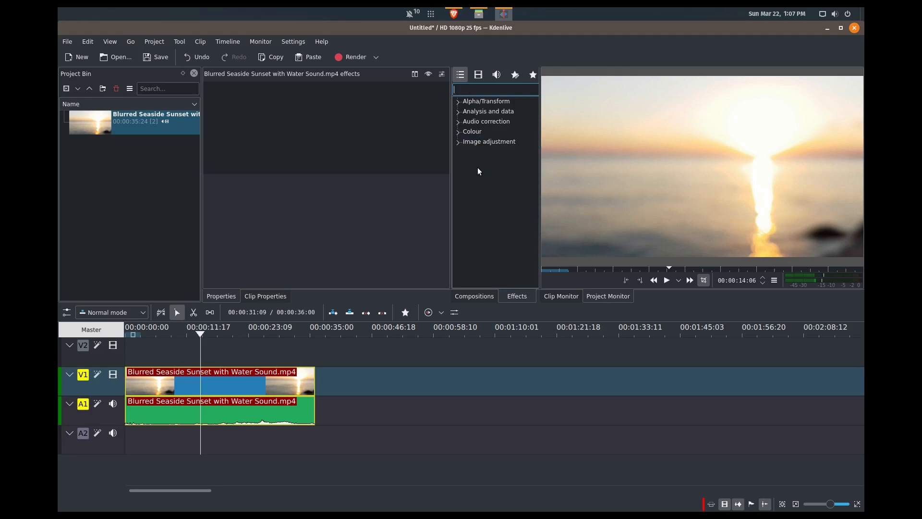
{"action": "left_click", "coordinate": [473, 131]}
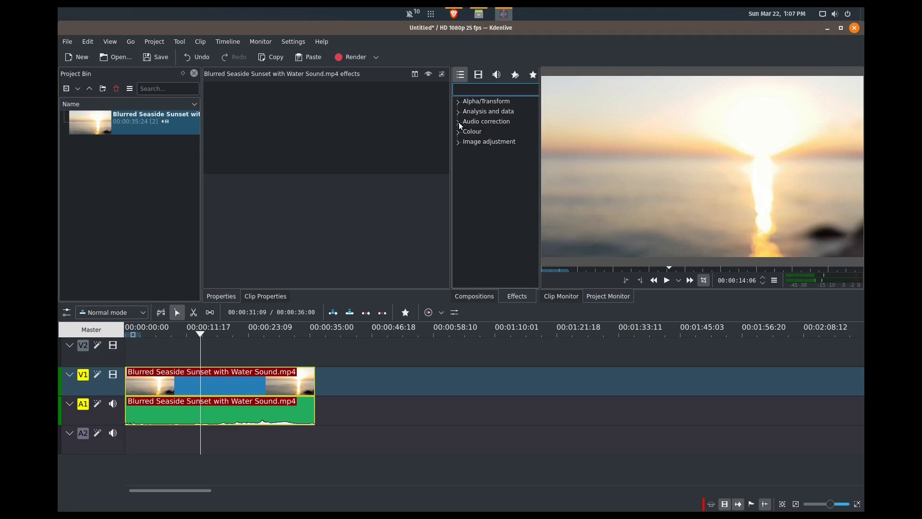
{"action": "left_click", "coordinate": [459, 121]}
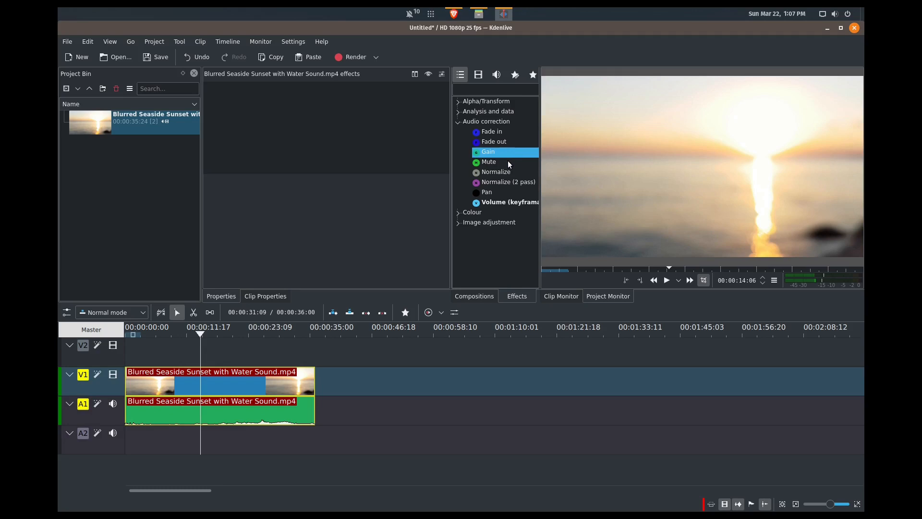
{"action": "left_click", "coordinate": [487, 192]}
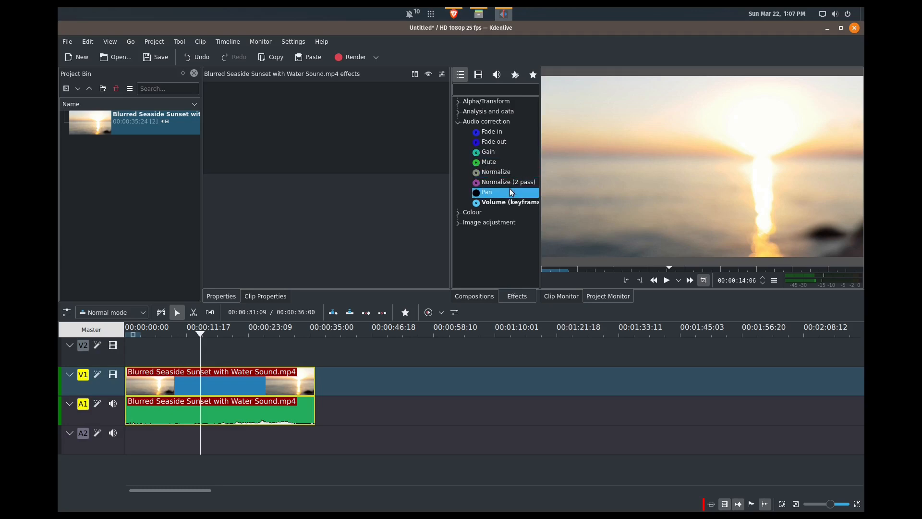
{"action": "mouse_move", "coordinate": [502, 162]}
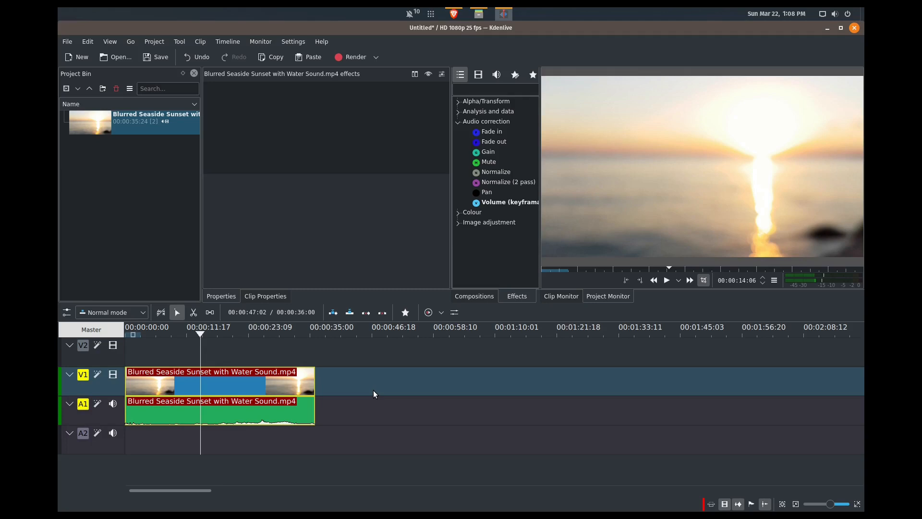
{"action": "left_click", "coordinate": [492, 131]}
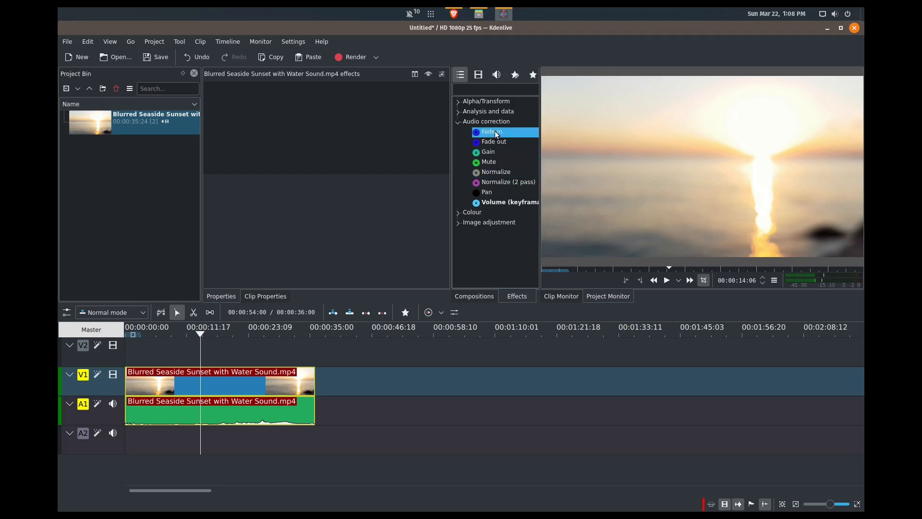
{"action": "mouse_move", "coordinate": [498, 133]}
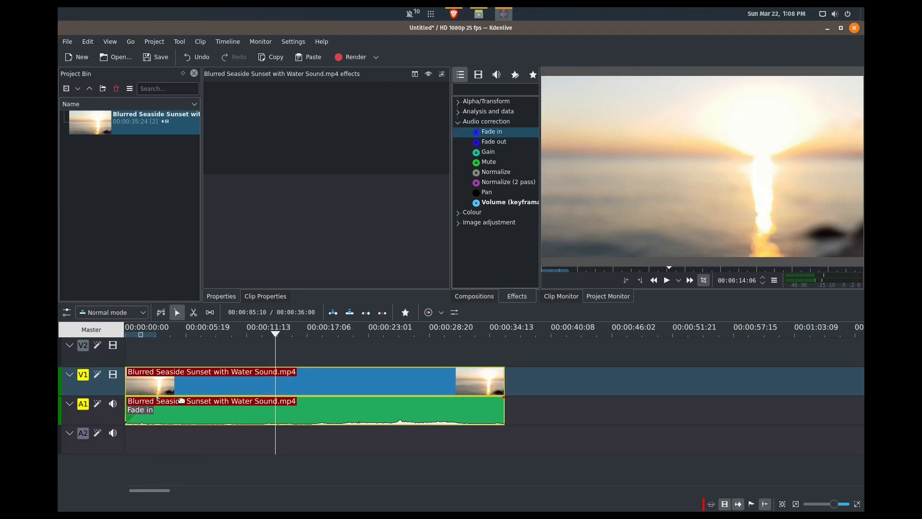
{"action": "mouse_move", "coordinate": [158, 401]}
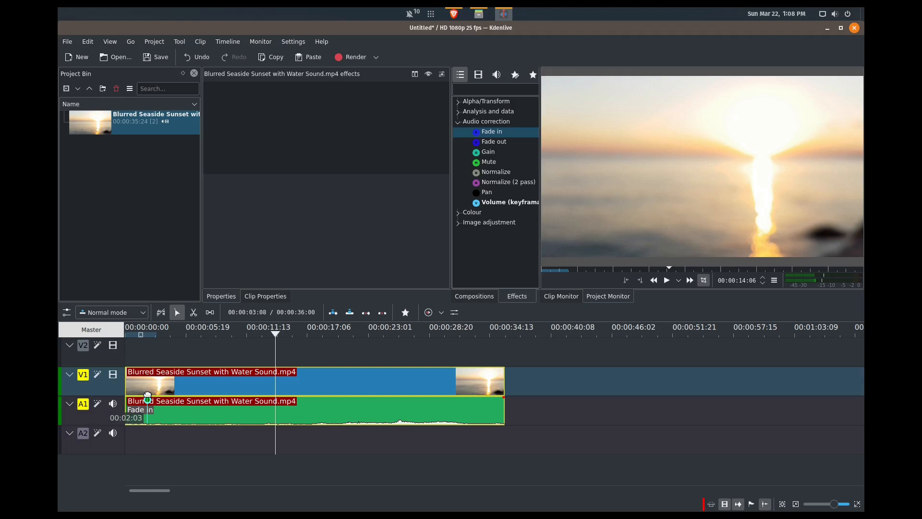
Stretch the water audio fade-in to about two seconds and preview it
{"action": "left_click_drag", "start_coordinate": [147, 403], "coordinate": [154, 403]}
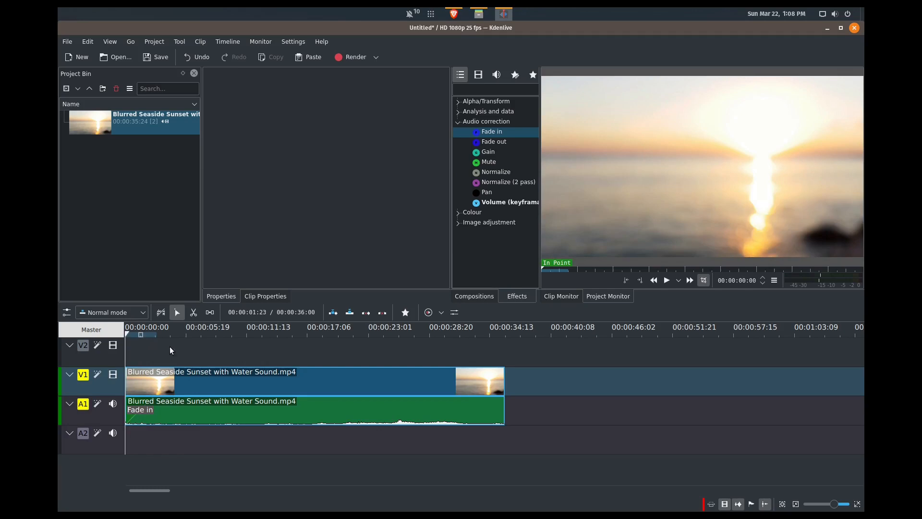
{"action": "left_click", "coordinate": [666, 280]}
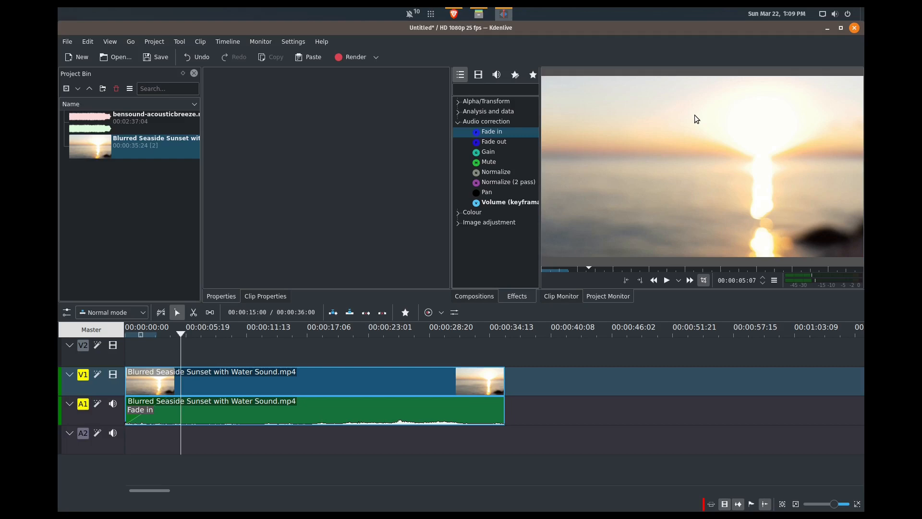
Place bensound-acousticbreeze.mp3 on track A2 at the timeline start and preview
{"action": "left_click", "coordinate": [139, 120]}
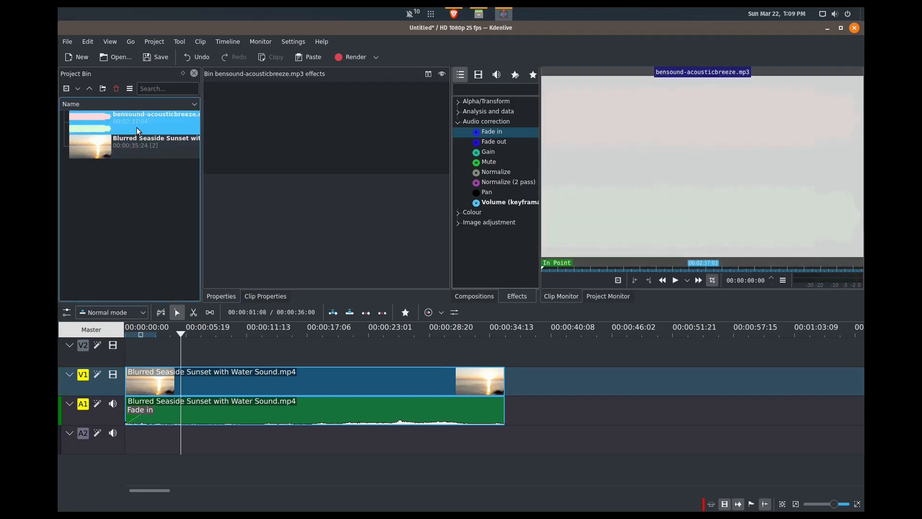
{"action": "left_click_drag", "start_coordinate": [136, 129], "coordinate": [177, 438]}
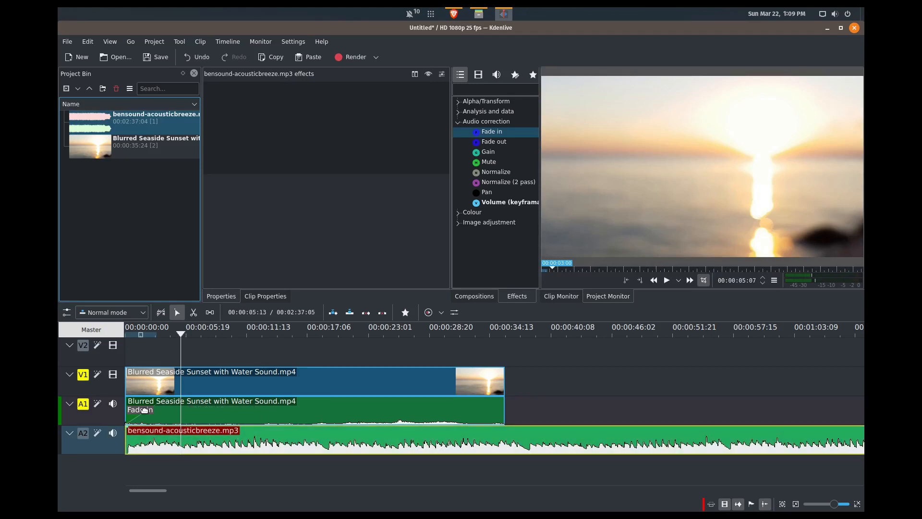
{"action": "mouse_move", "coordinate": [113, 403]}
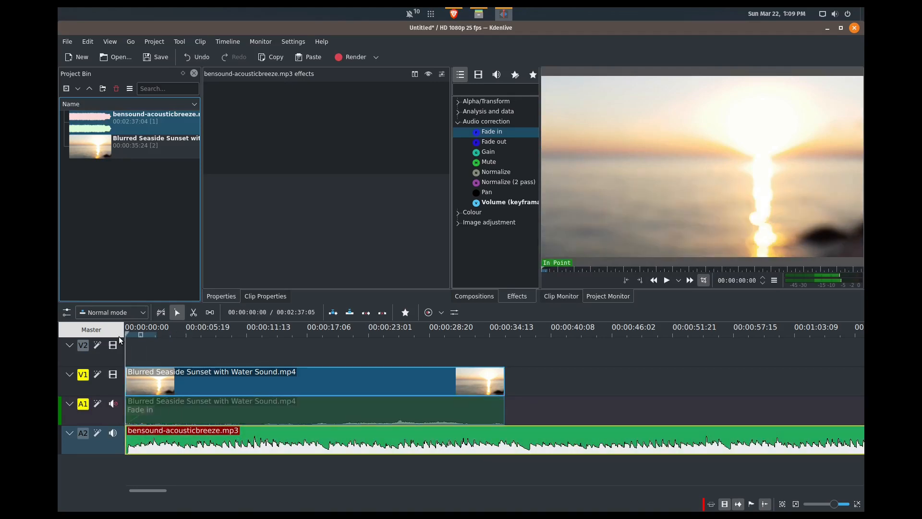
{"action": "left_click", "coordinate": [667, 280]}
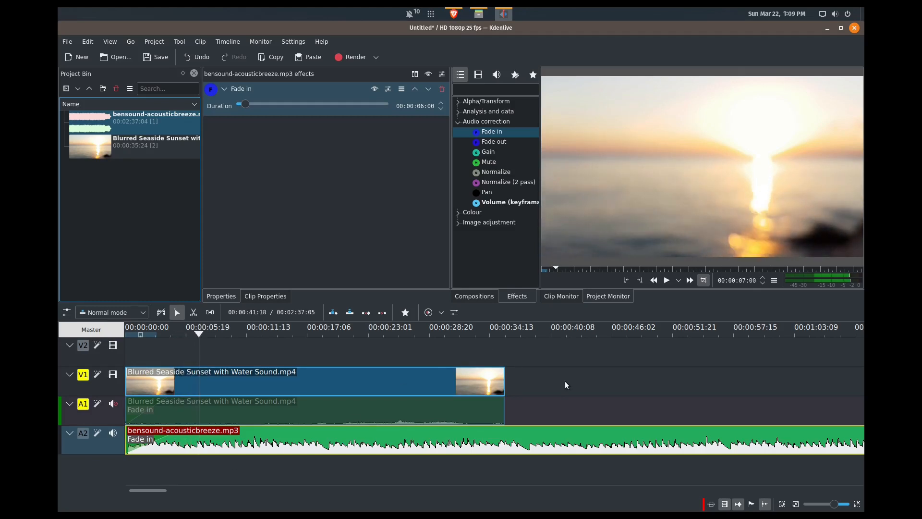
Cut the acoustic breeze music at the sunset clip's end, shifting the leftover right
{"action": "left_click", "coordinate": [193, 312]}
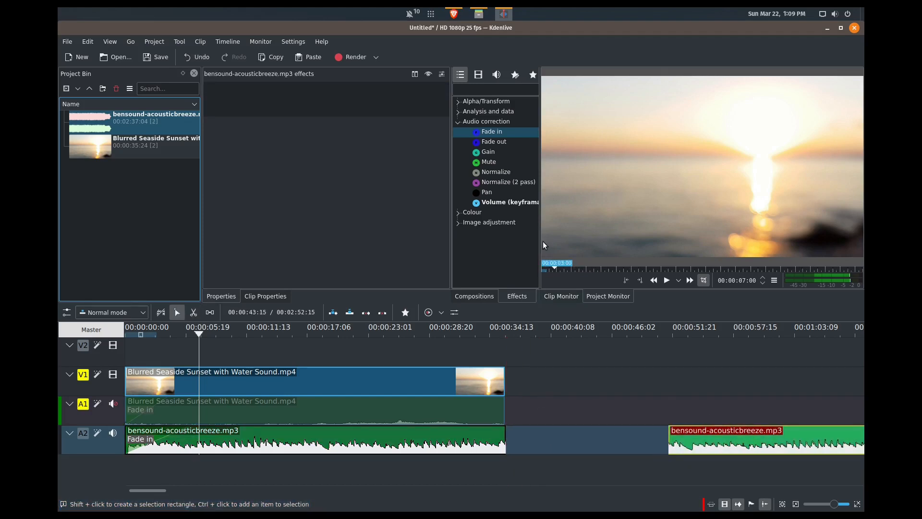
Add Fade out to the first A2 music piece and select it to view its effects
{"action": "left_click", "coordinate": [494, 142]}
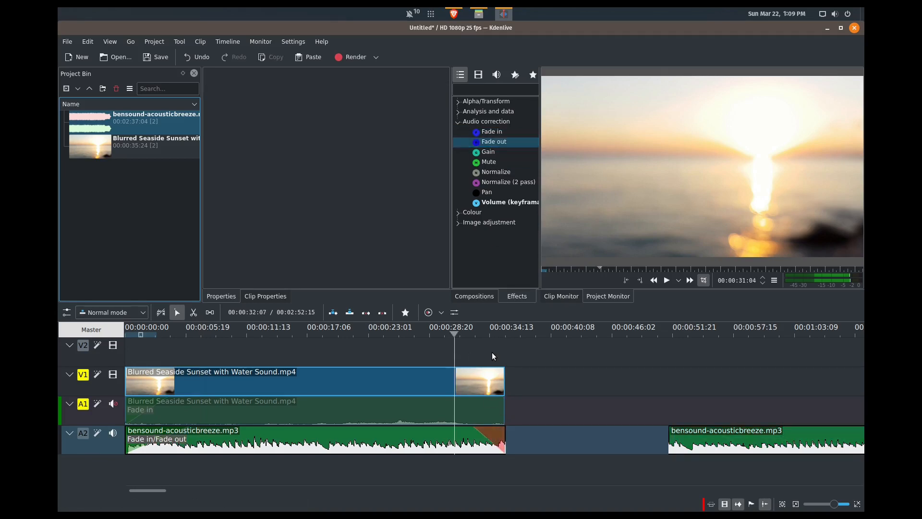
{"action": "left_click", "coordinate": [666, 280]}
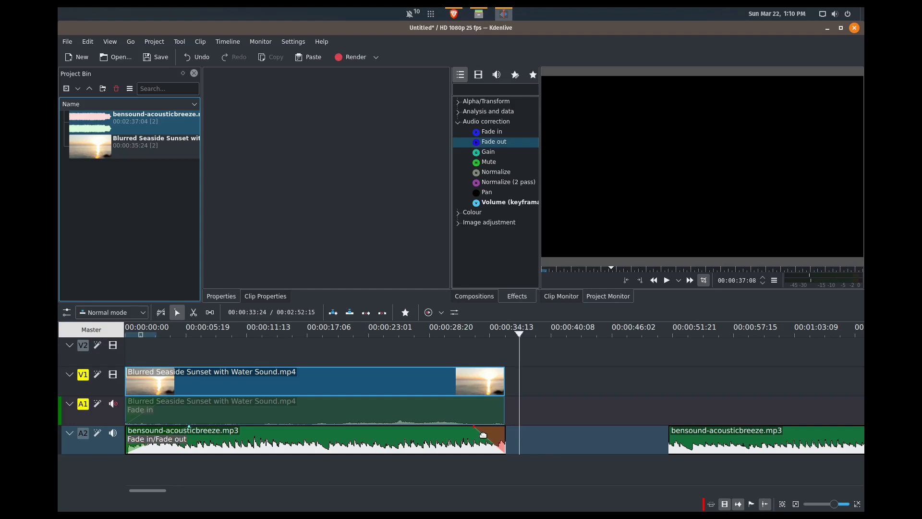
{"action": "left_click", "coordinate": [206, 445]}
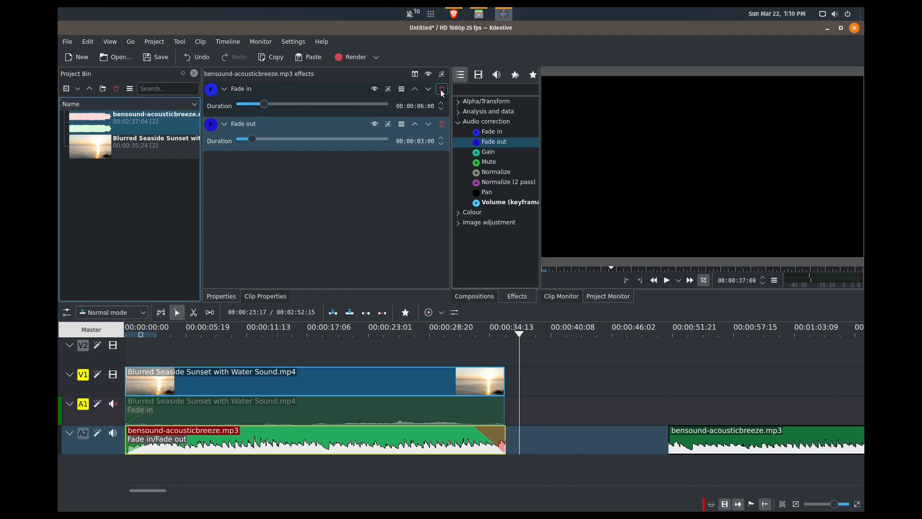
{"action": "mouse_move", "coordinate": [442, 124]}
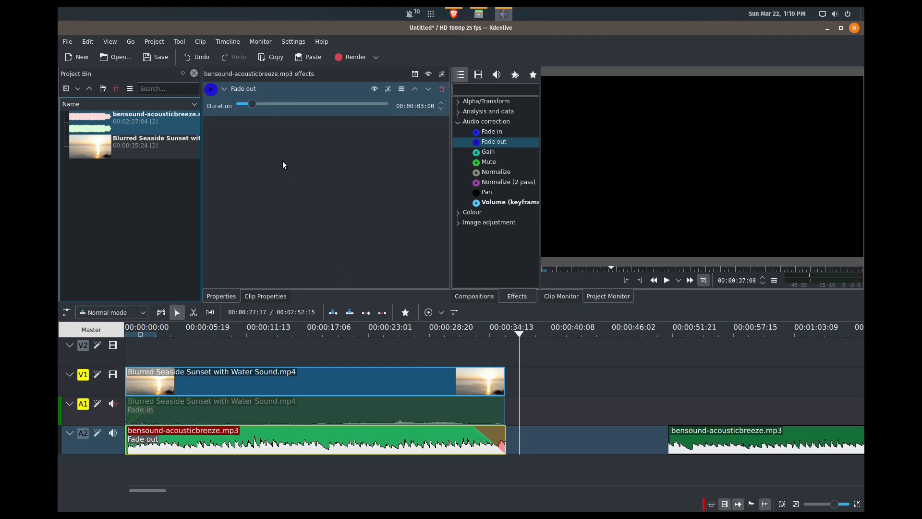
Set the first music clip's Fade out duration to roughly ten seconds
{"action": "left_click_drag", "start_coordinate": [252, 105], "coordinate": [282, 105]}
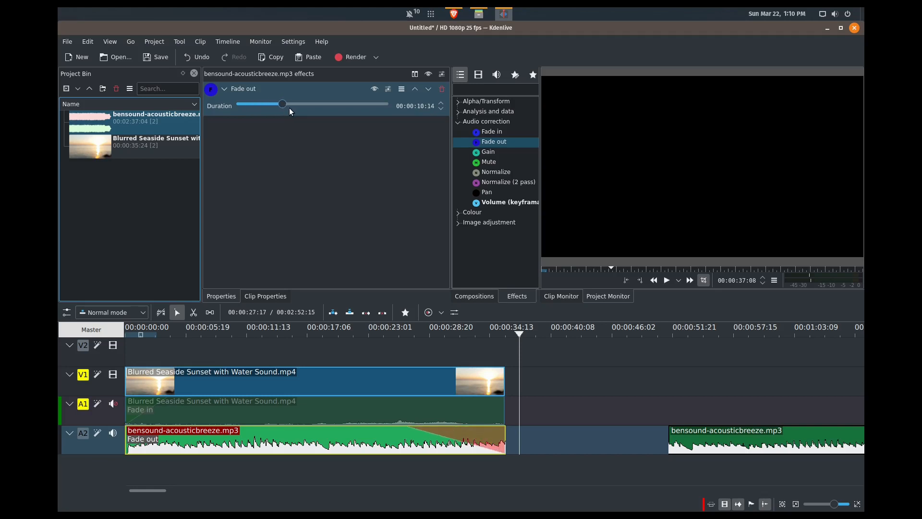
{"action": "left_click_drag", "start_coordinate": [282, 103], "coordinate": [278, 103]}
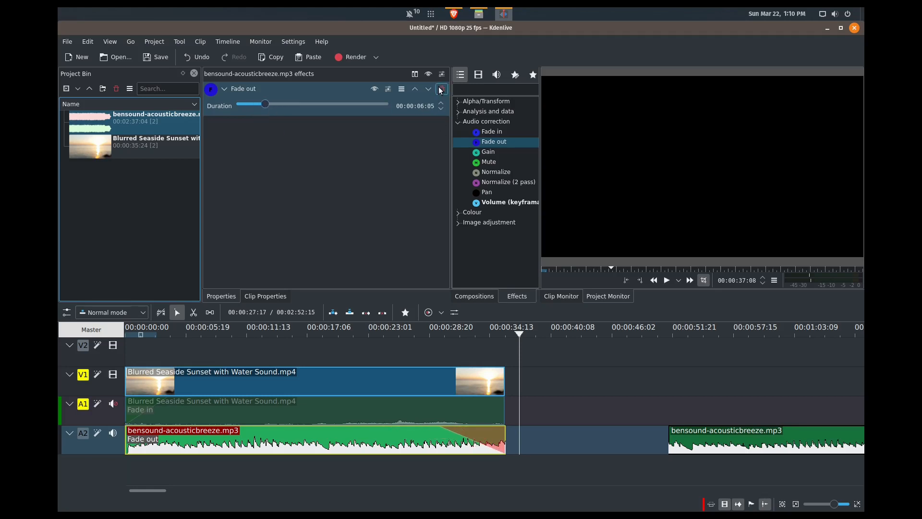
Delete the Fade out, then test a Gain boost above 100% and pull it back down
{"action": "left_click", "coordinate": [440, 89]}
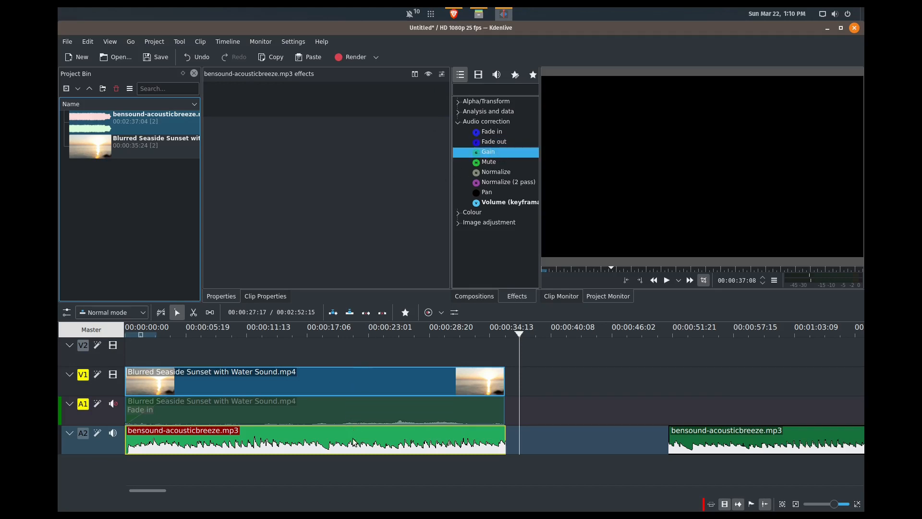
{"action": "double_click", "coordinate": [489, 152]}
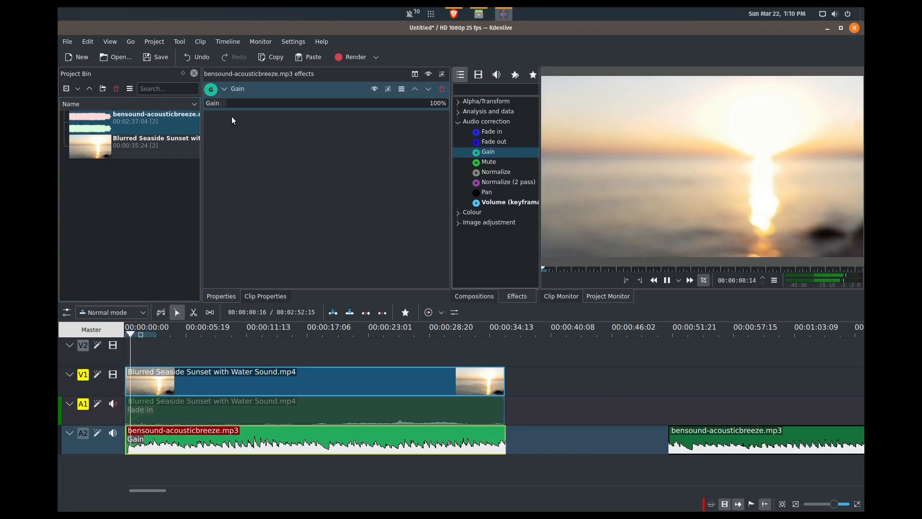
{"action": "left_click_drag", "start_coordinate": [217, 103], "coordinate": [277, 103]}
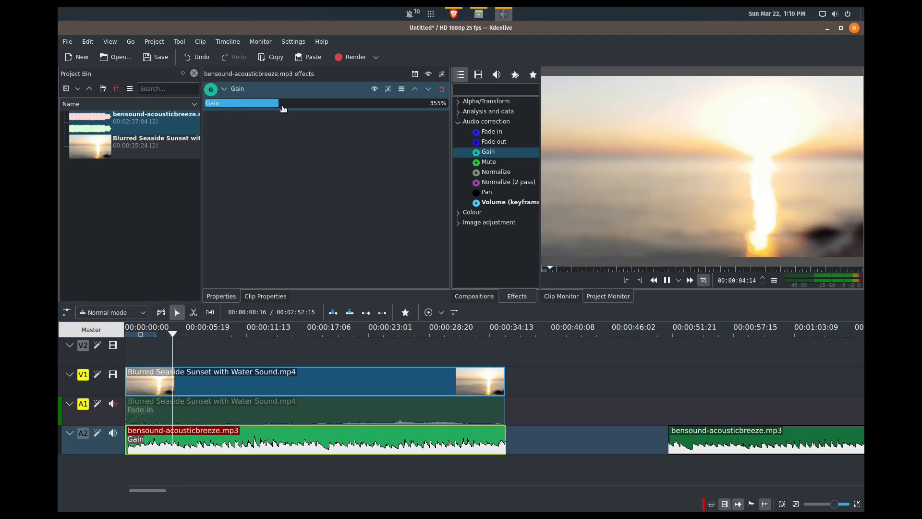
{"action": "left_click_drag", "start_coordinate": [276, 103], "coordinate": [261, 104]}
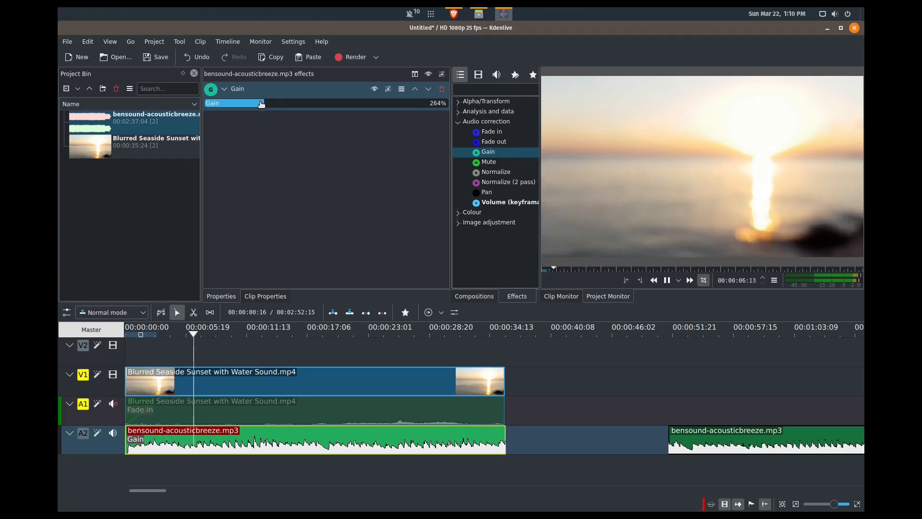
{"action": "left_click_drag", "start_coordinate": [262, 103], "coordinate": [211, 103]}
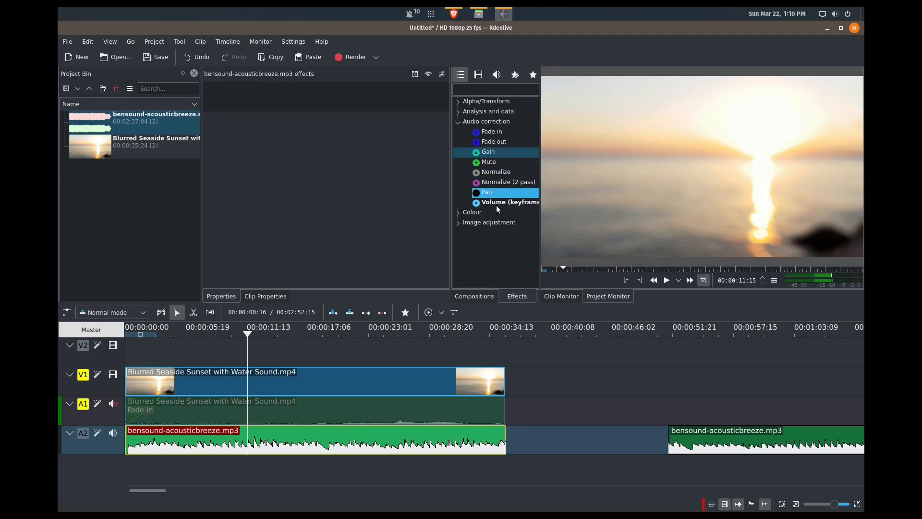
Add Volume (keyframable) with keyframes near five seconds, lowering gain at the second
{"action": "left_click", "coordinate": [507, 201]}
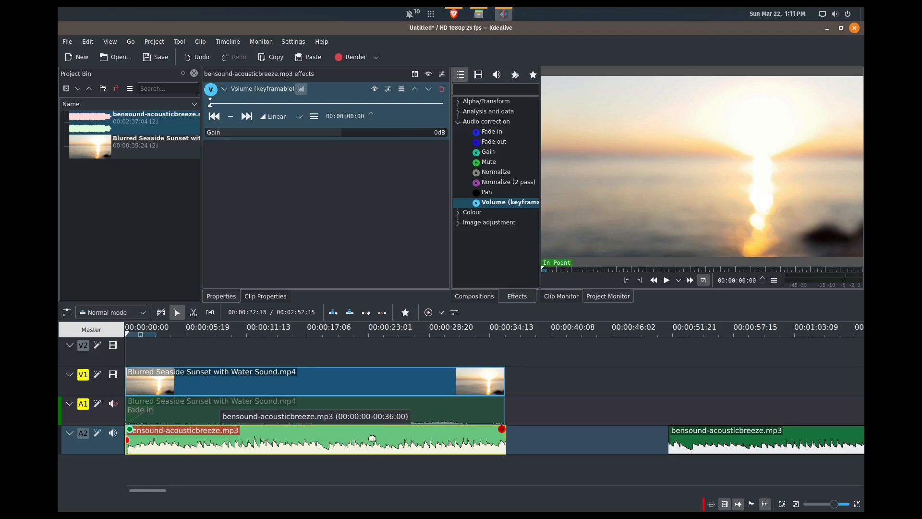
{"action": "left_click", "coordinate": [666, 280]}
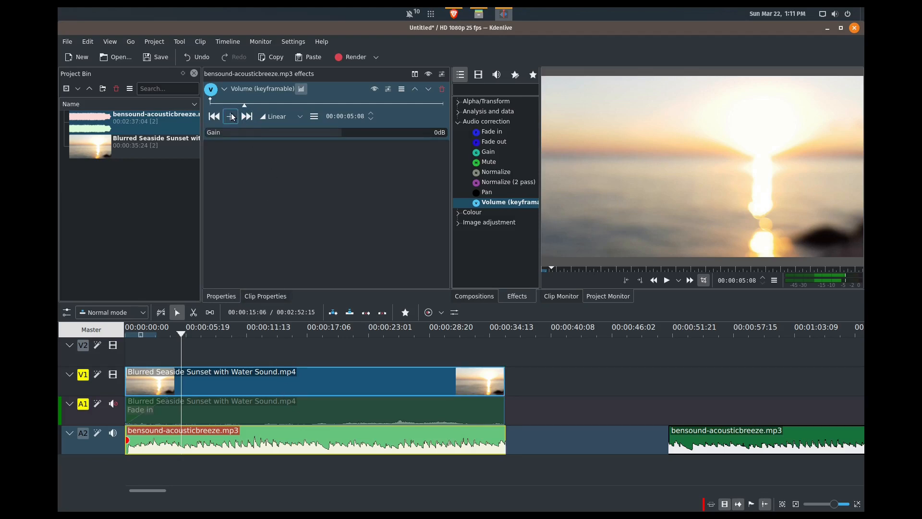
{"action": "mouse_move", "coordinate": [230, 117]}
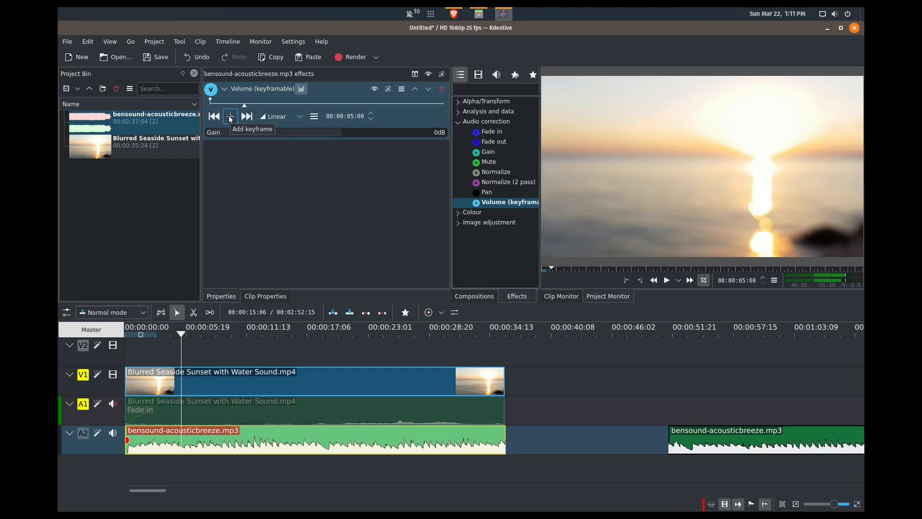
{"action": "left_click", "coordinate": [230, 116]}
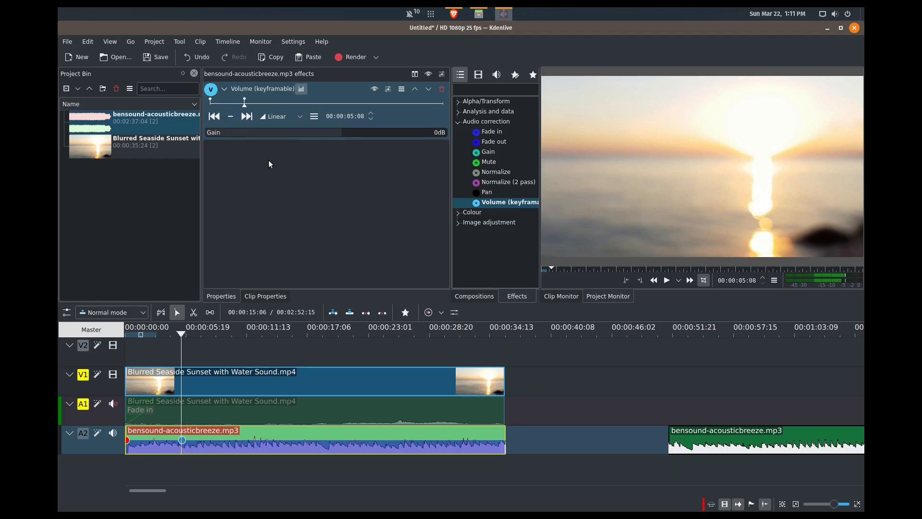
{"action": "left_click", "coordinate": [340, 132]}
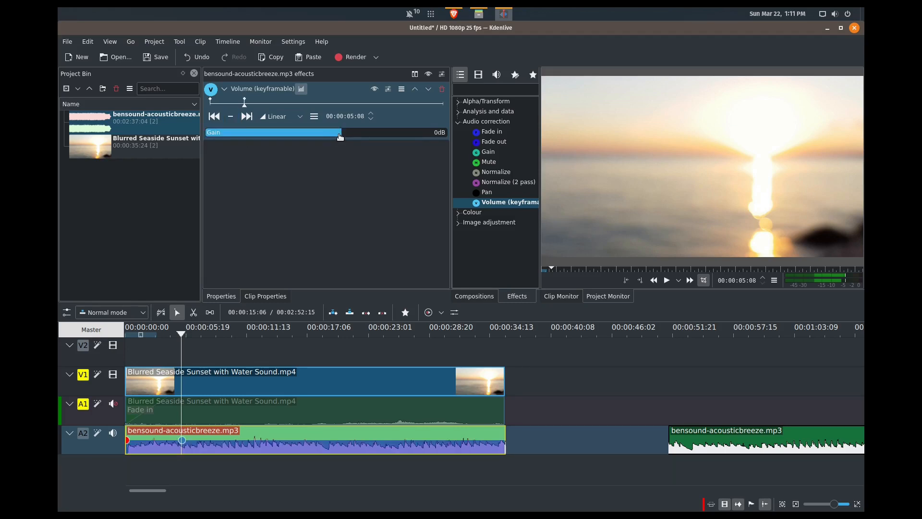
{"action": "left_click_drag", "start_coordinate": [340, 131], "coordinate": [313, 131]}
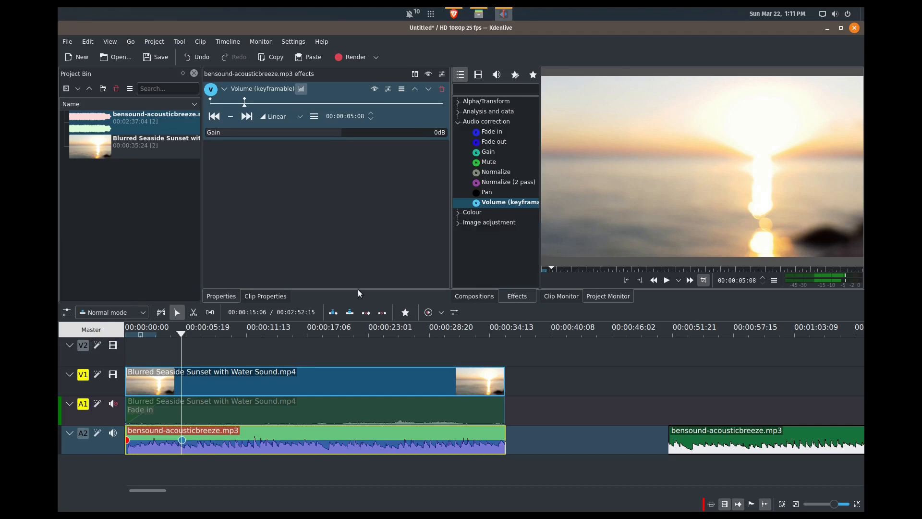
{"action": "left_click", "coordinate": [230, 116]}
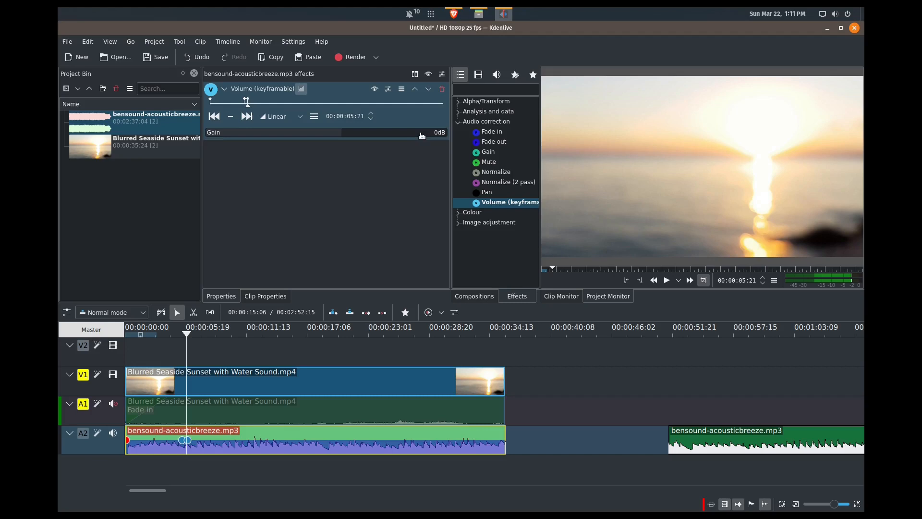
{"action": "left_click_drag", "start_coordinate": [421, 134], "coordinate": [320, 135]}
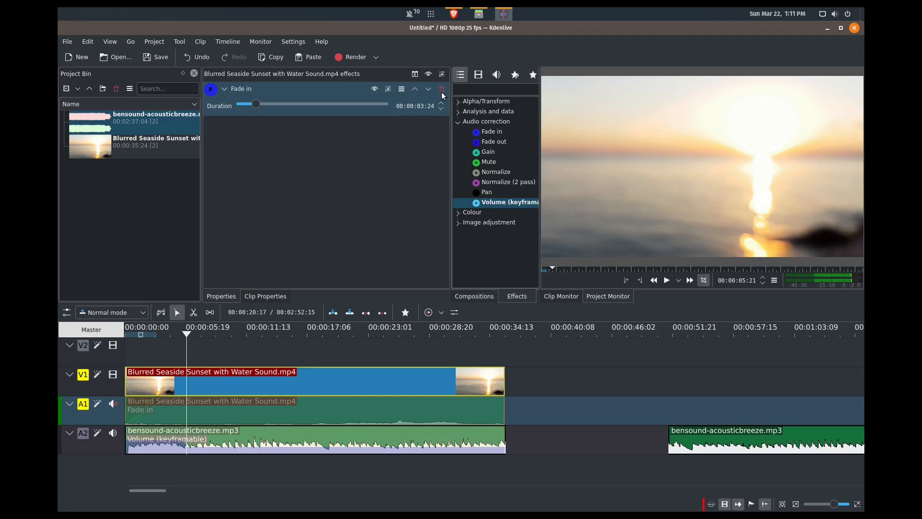
Delete the sunset clip's Fade in effect and unmute the A1 water audio track
{"action": "left_click", "coordinate": [441, 88]}
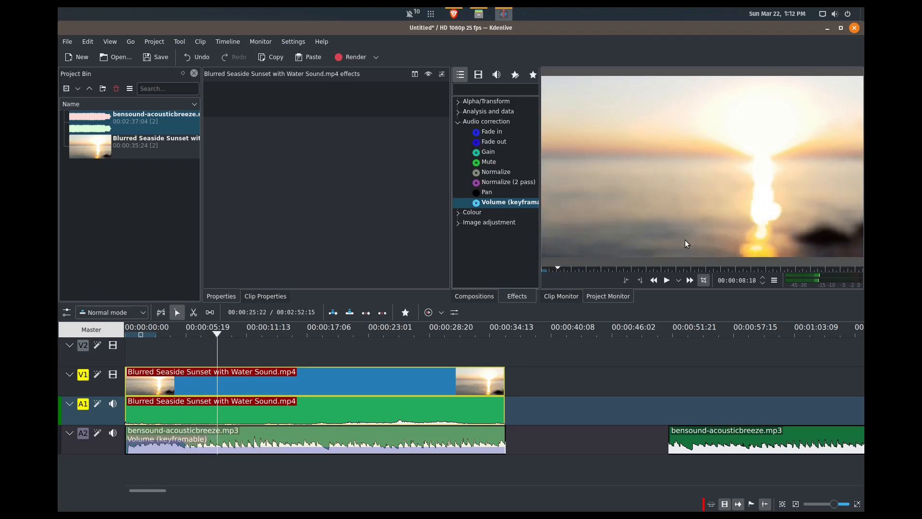
{"action": "left_click", "coordinate": [666, 280]}
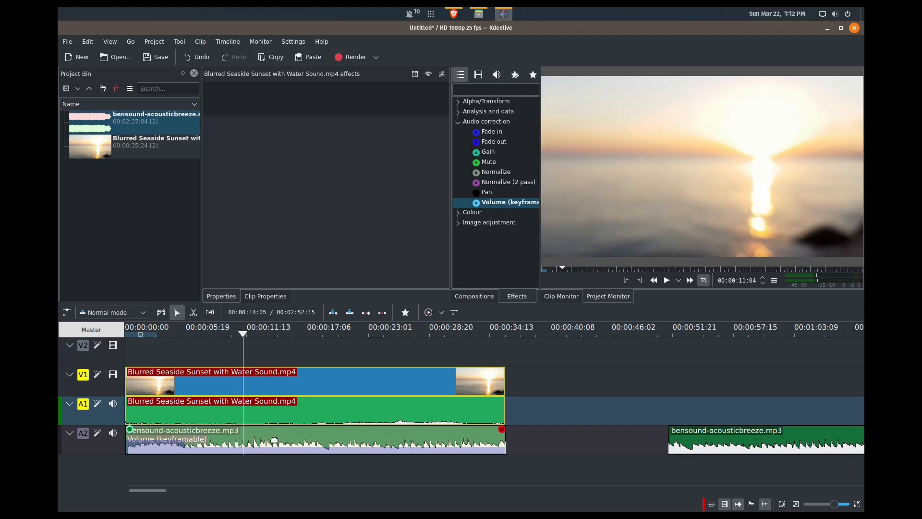
Add music volume keyframes at about 11:04 and 11:18, with the last Gain at 0dB
{"action": "left_click", "coordinate": [206, 441]}
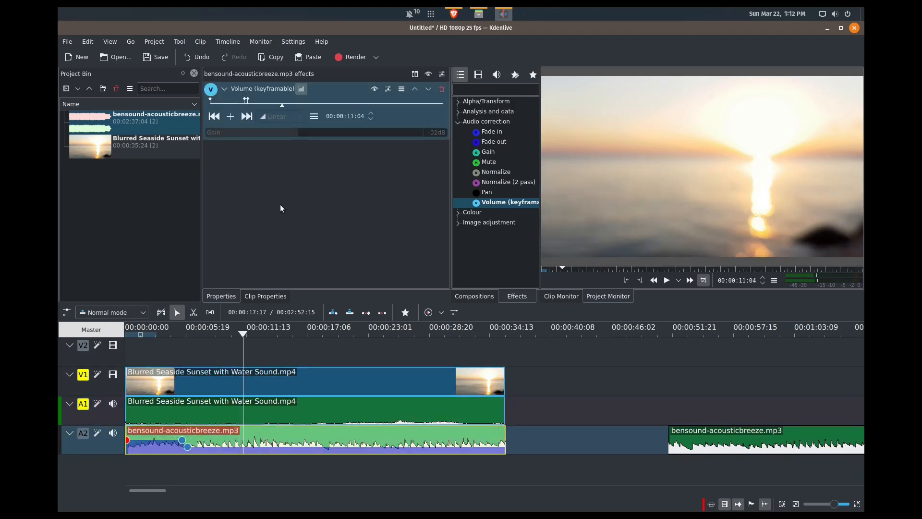
{"action": "left_click", "coordinate": [666, 280]}
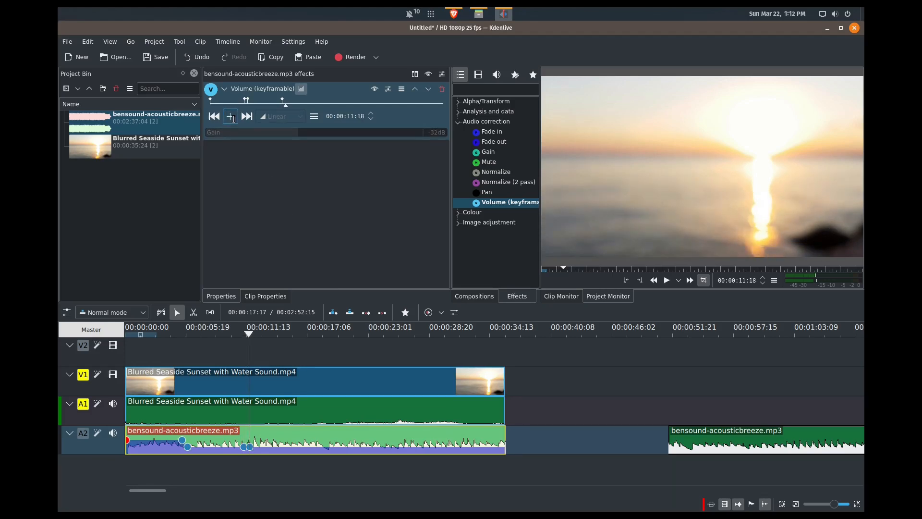
{"action": "left_click", "coordinate": [230, 116]}
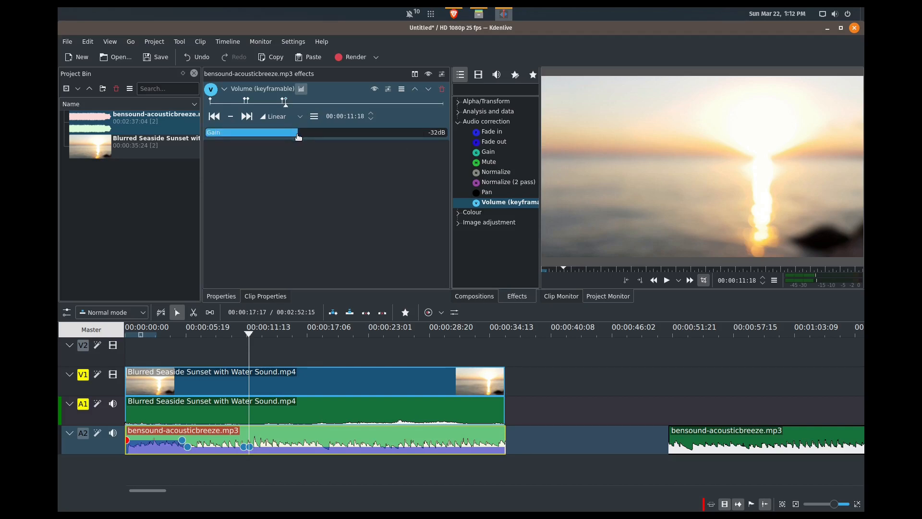
{"action": "left_click", "coordinate": [432, 132]}
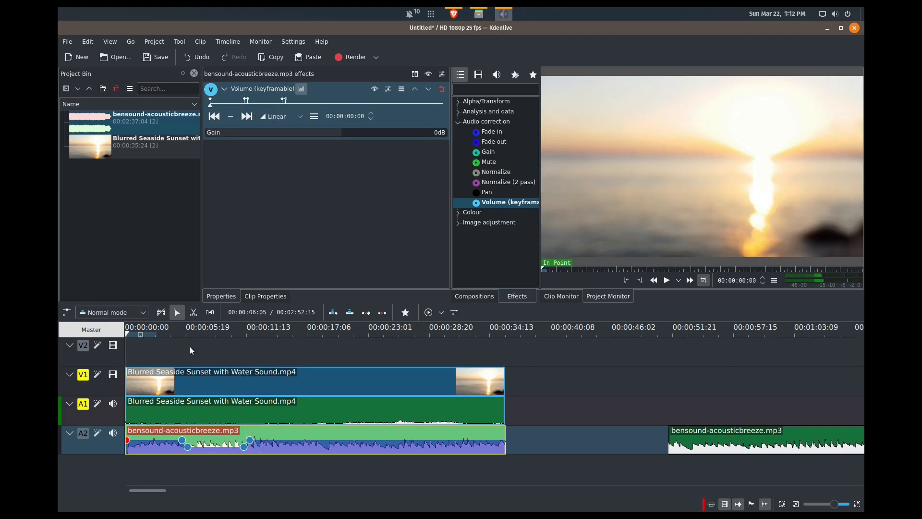
Play back the timeline to check the dip, then delete the second bensound clip on A2
{"action": "left_click", "coordinate": [666, 280]}
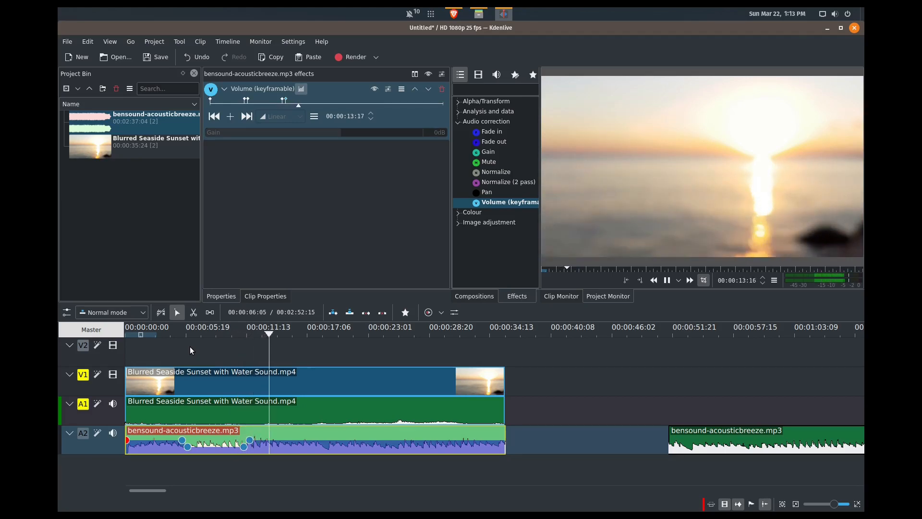
{"action": "left_click", "coordinate": [667, 280]}
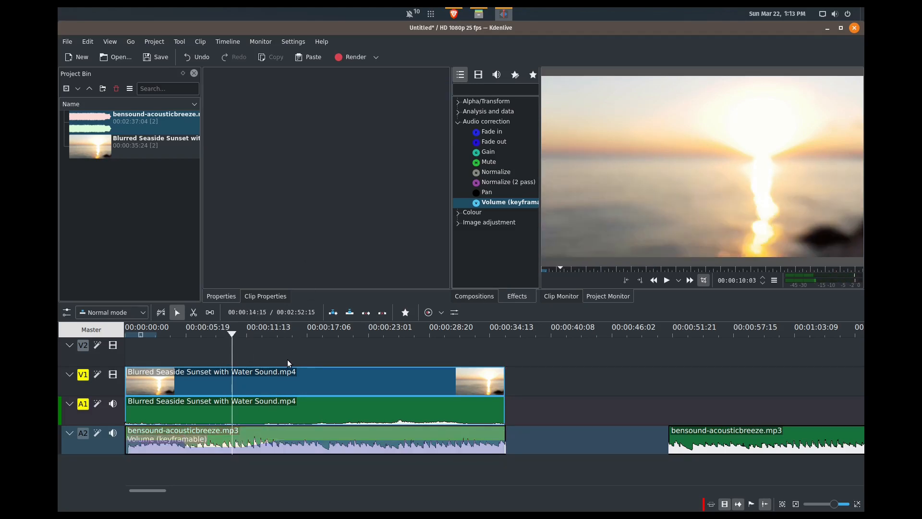
{"action": "left_click", "coordinate": [666, 280]}
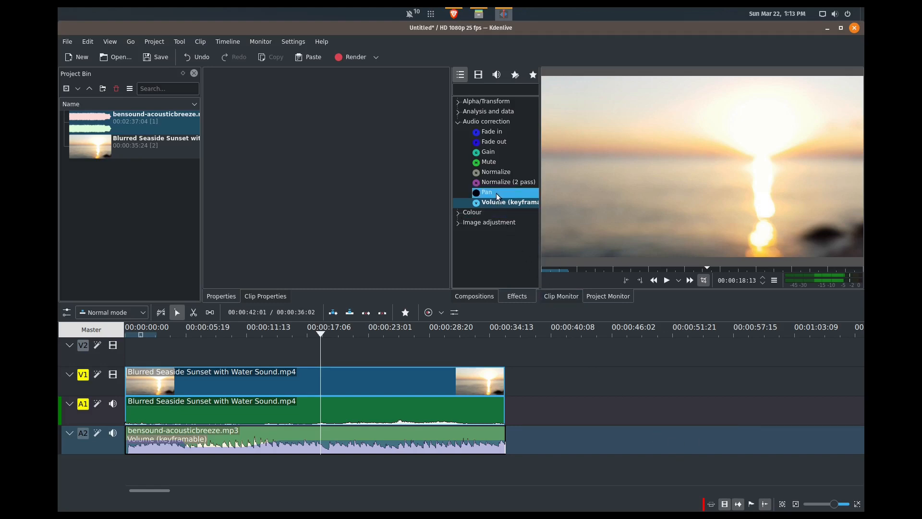
{"action": "mouse_move", "coordinate": [516, 172]}
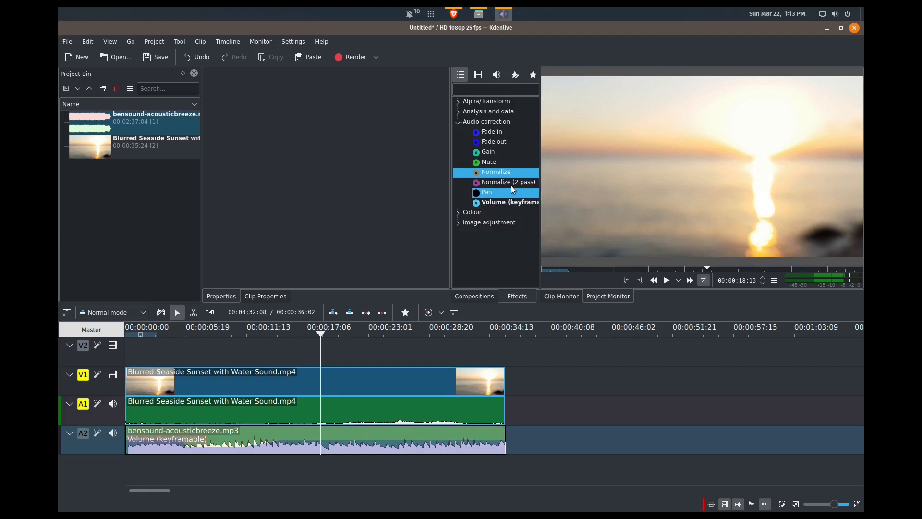
{"action": "mouse_move", "coordinate": [505, 197]}
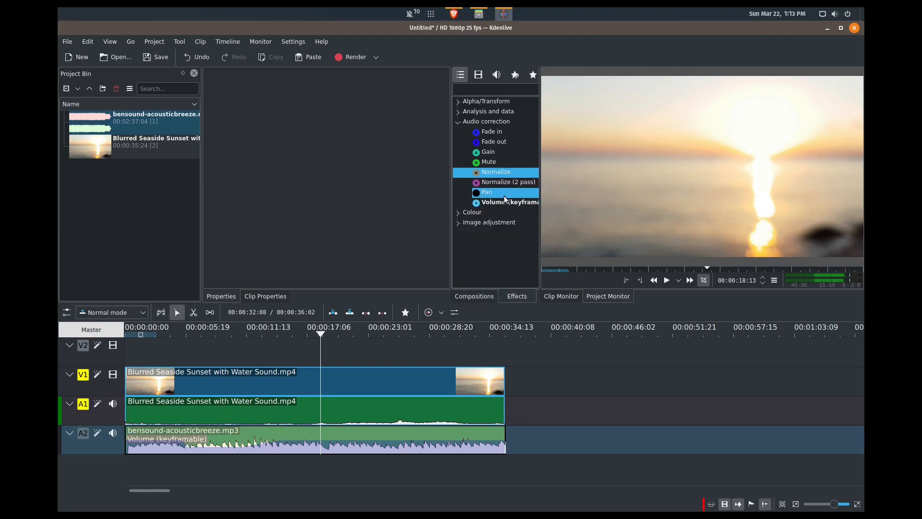